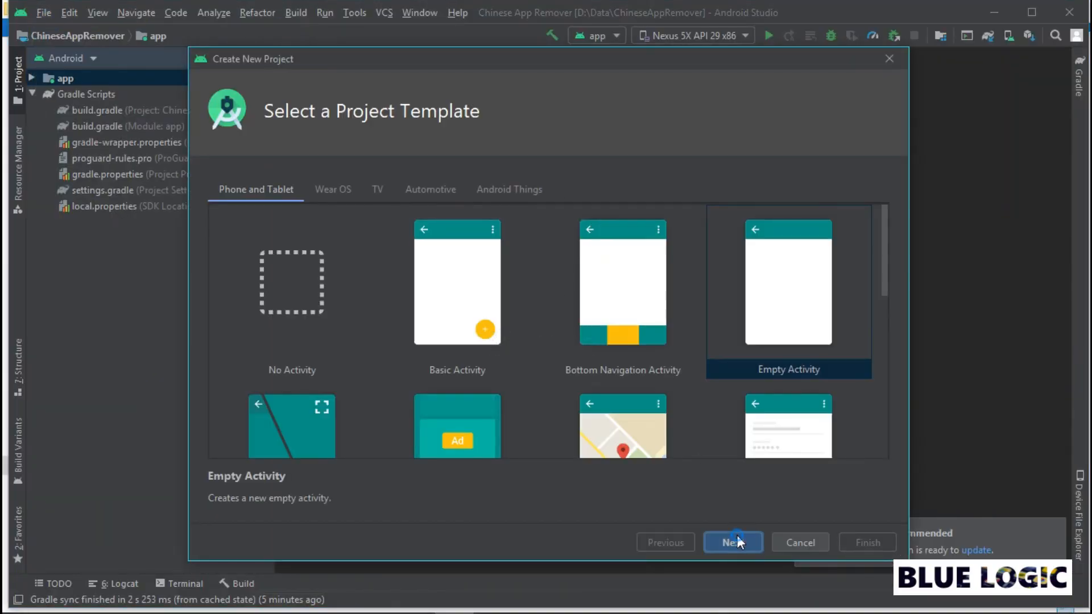
# Create an assets folder under the app module and bring in chinese_app_list.json from GitHub.
pyautogui.click(732, 543)
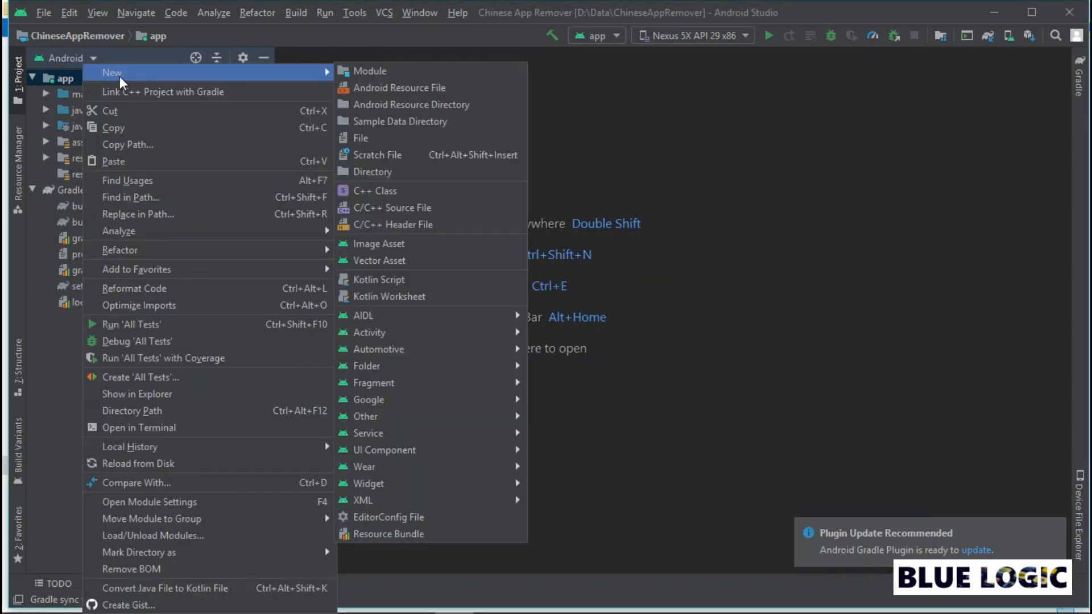
pyautogui.moveTo(374, 382)
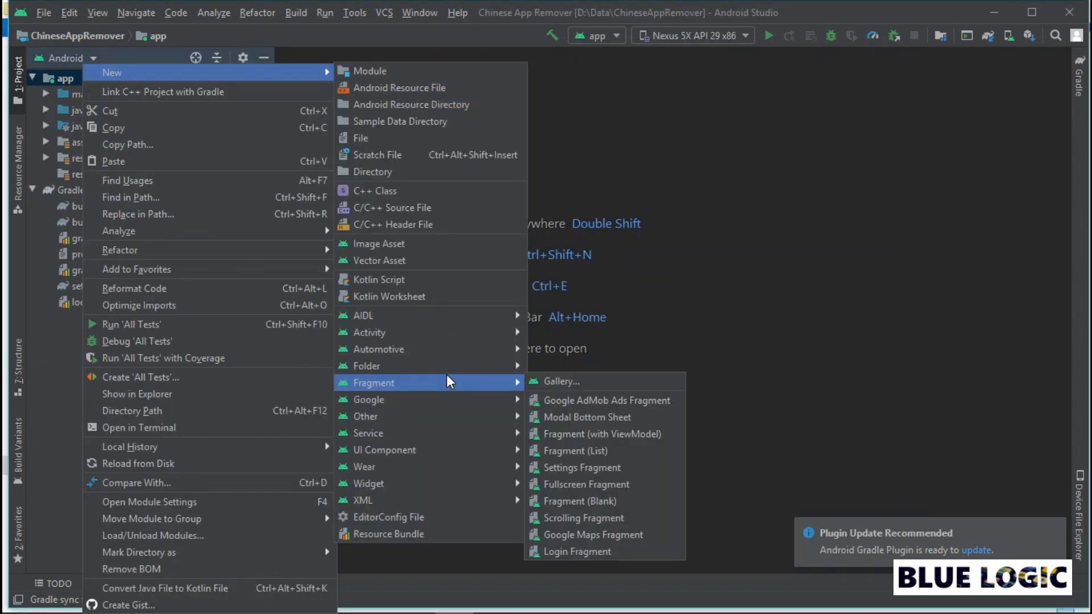
pyautogui.moveTo(365, 365)
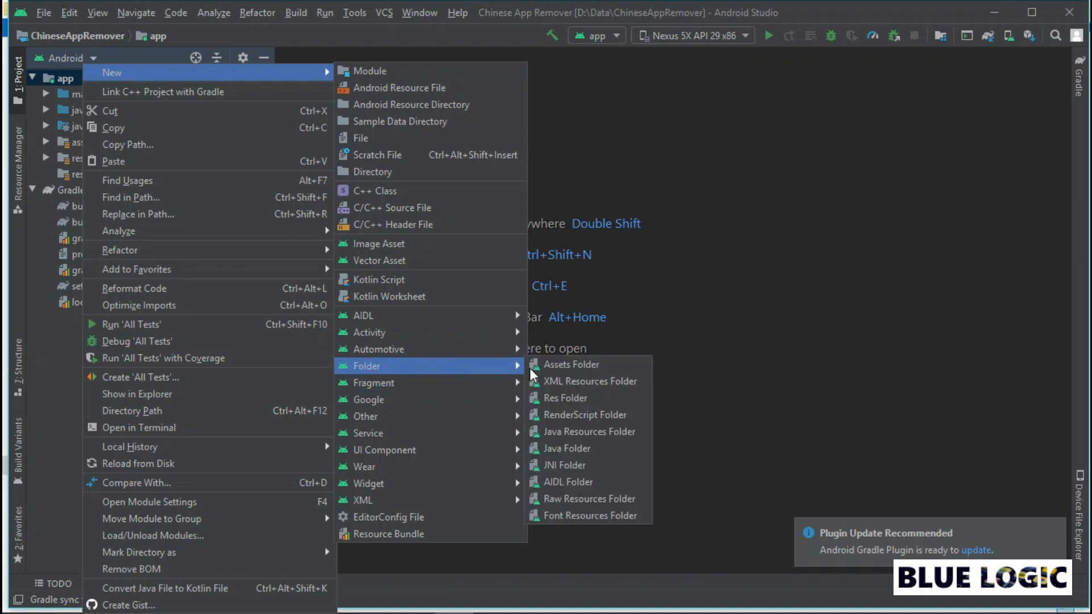
pyautogui.moveTo(571, 364)
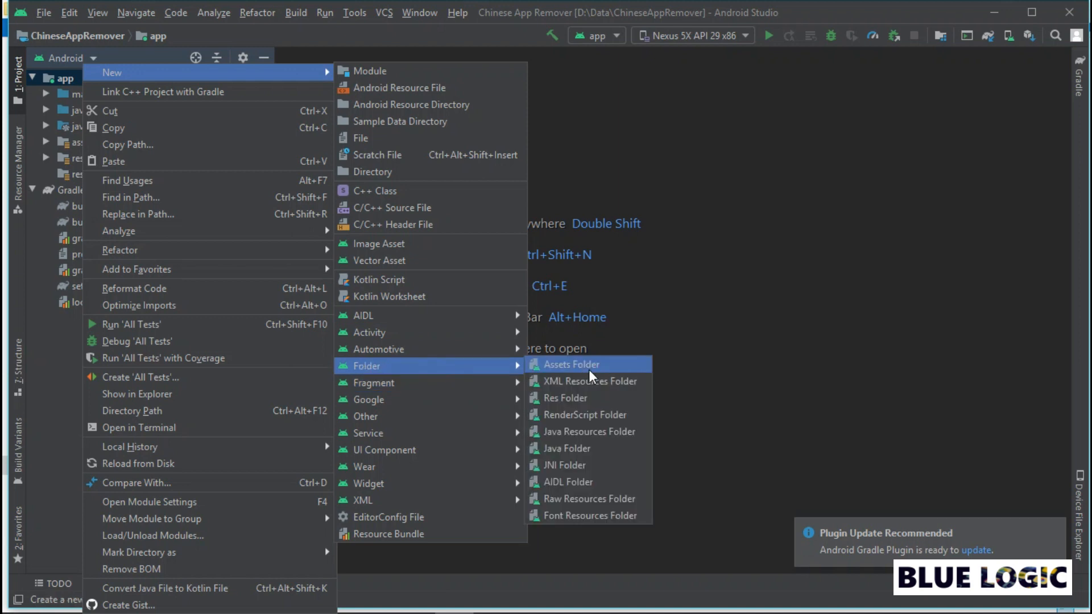
pyautogui.click(569, 364)
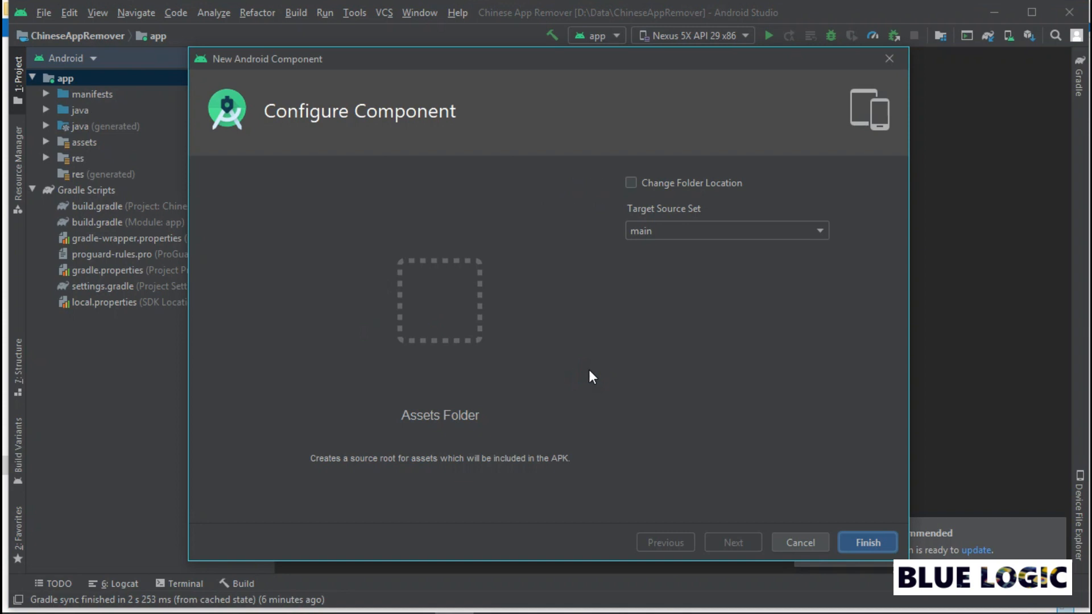
pyautogui.click(631, 182)
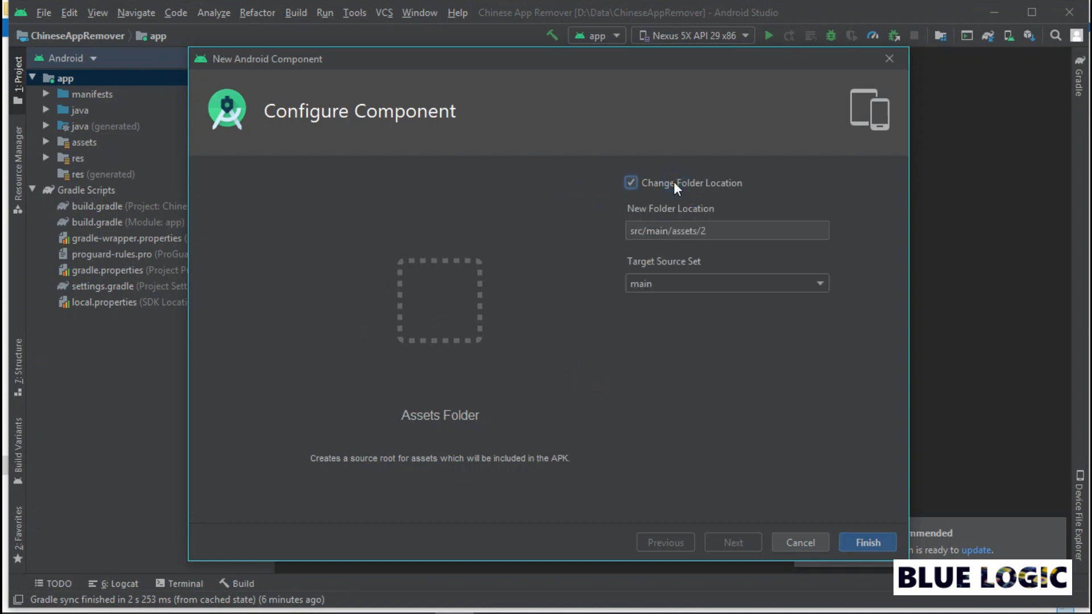
pyautogui.moveTo(719, 234)
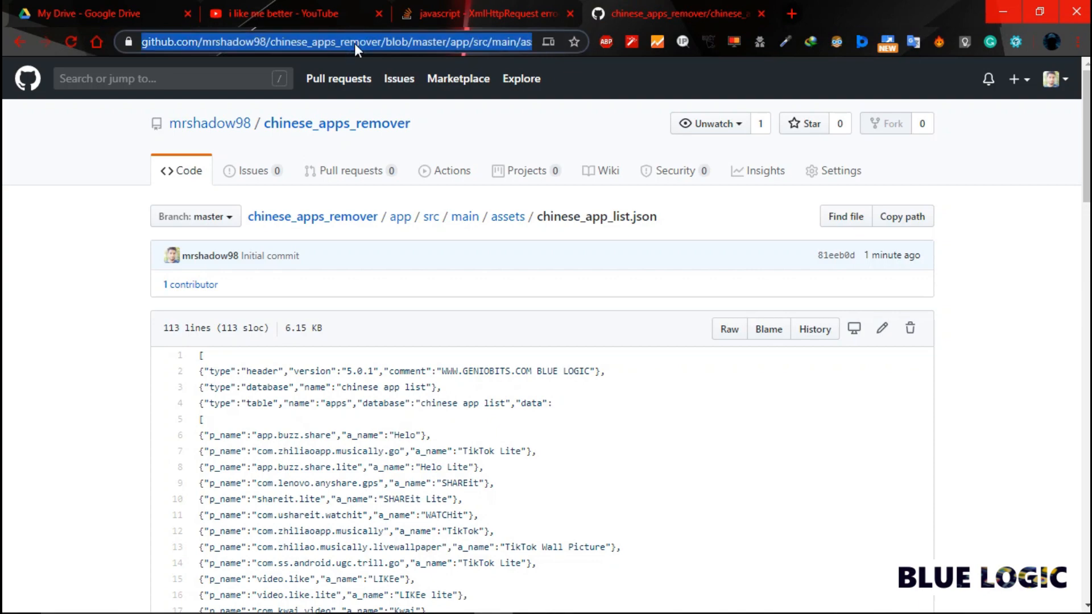
pyautogui.click(416, 352)
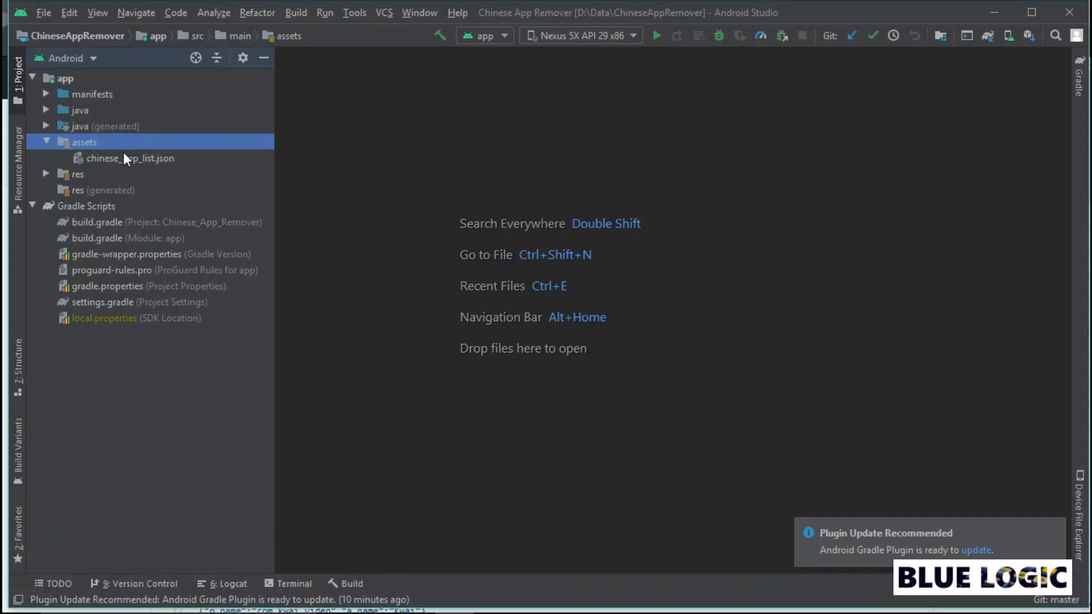
# Add the REQUEST_DELETE_PACKAGES permission to AndroidManifest.xml and start the MyListData class.
pyautogui.click(46, 142)
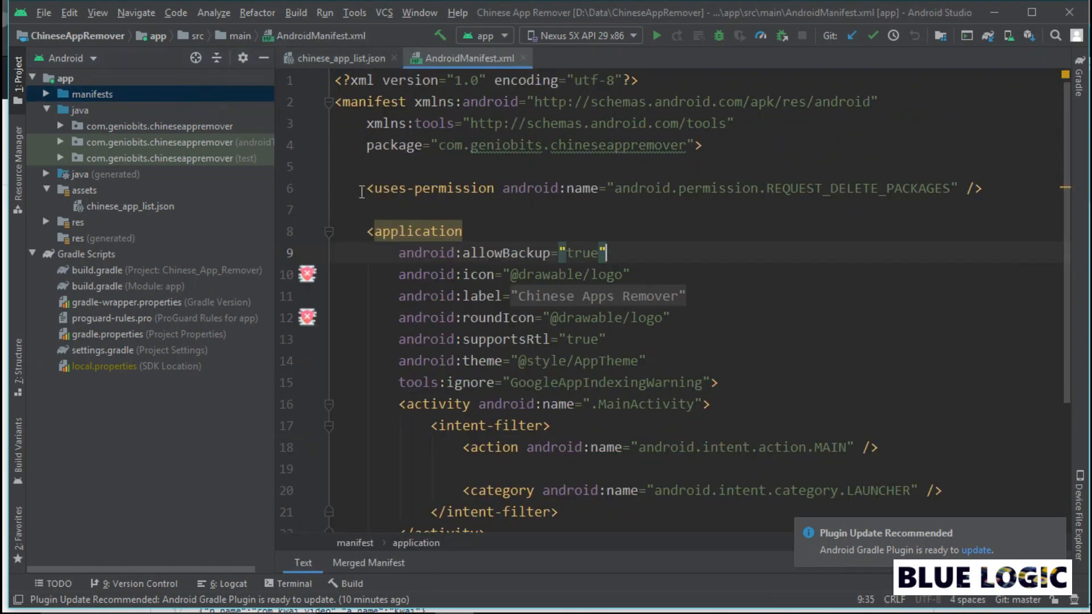
pyautogui.tripleClick(661, 188)
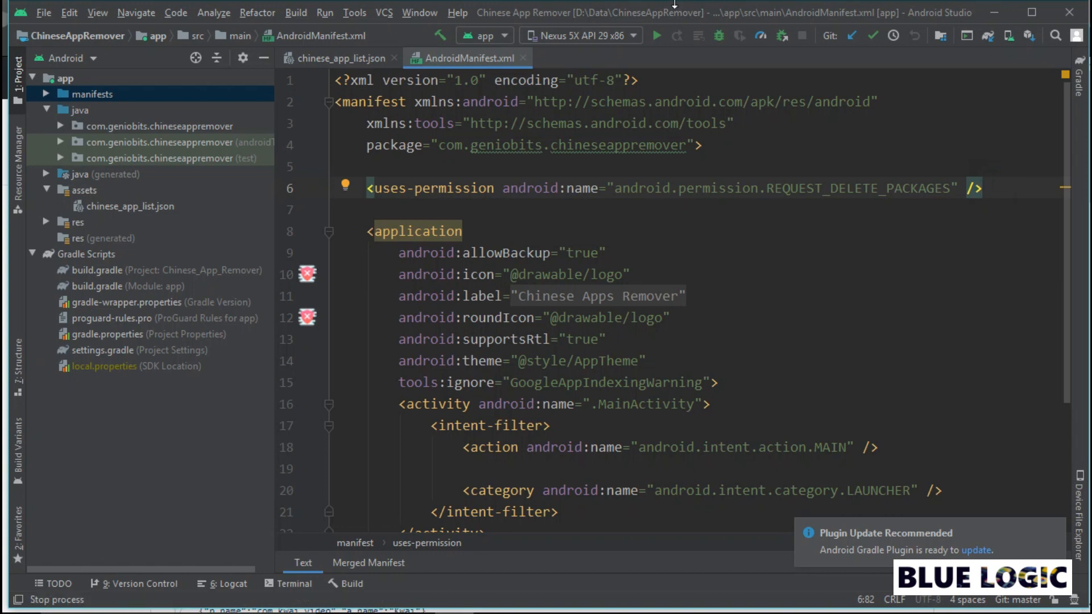
pyautogui.doubleClick(125, 173)
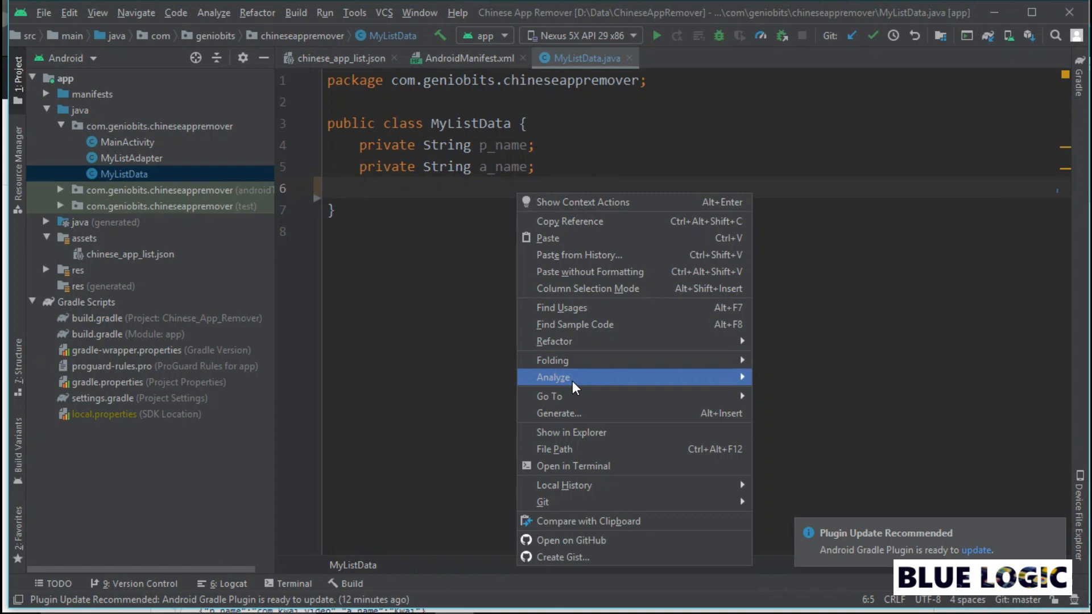
# Generate a constructor plus getters and setters for p_name and a_name in MyListData.
pyautogui.click(559, 413)
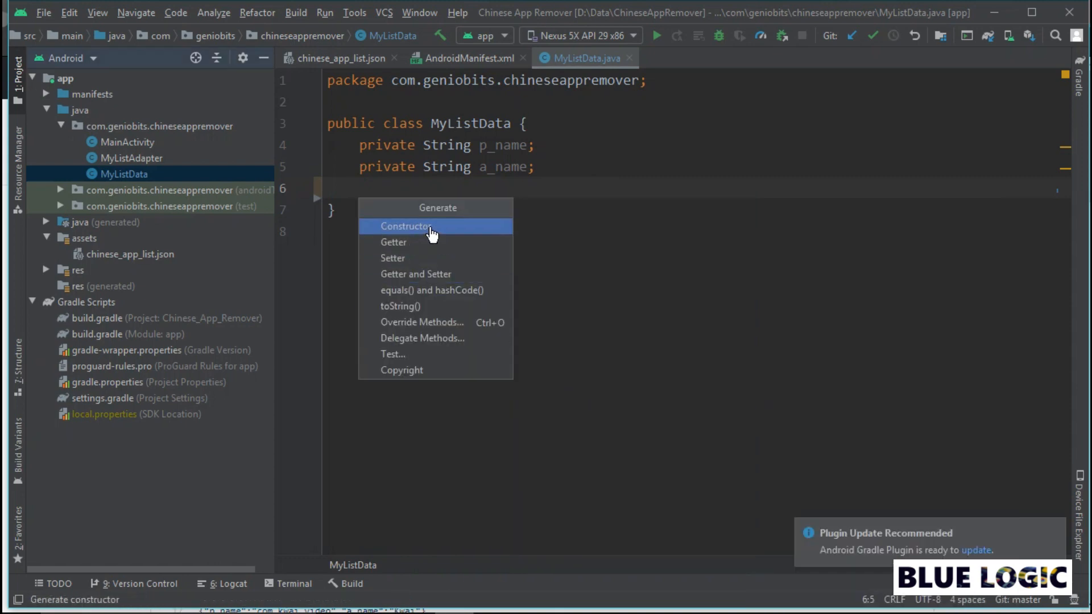
pyautogui.click(407, 225)
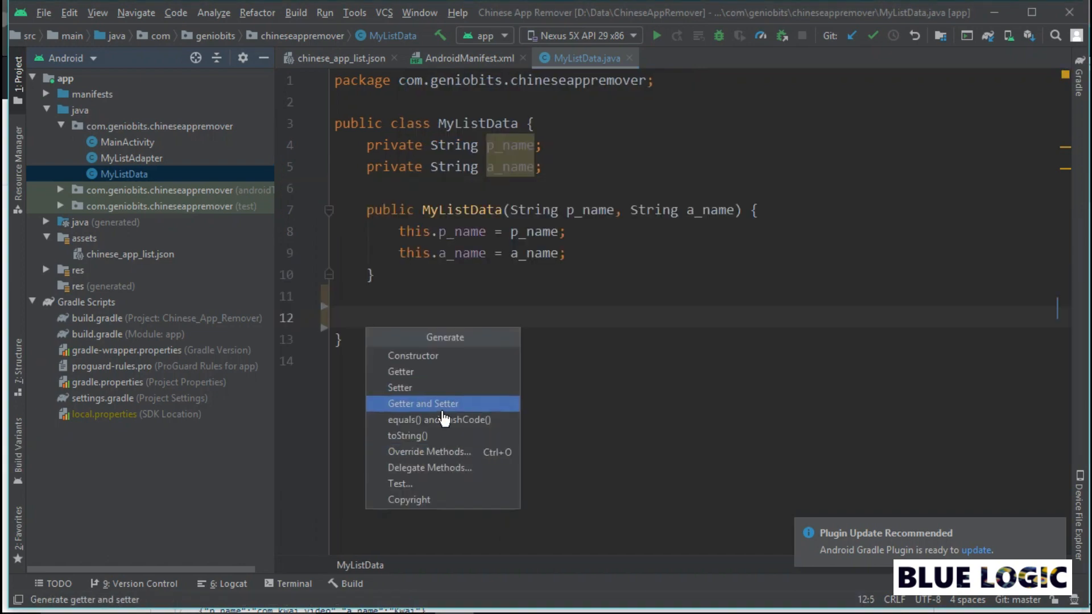
pyautogui.click(423, 403)
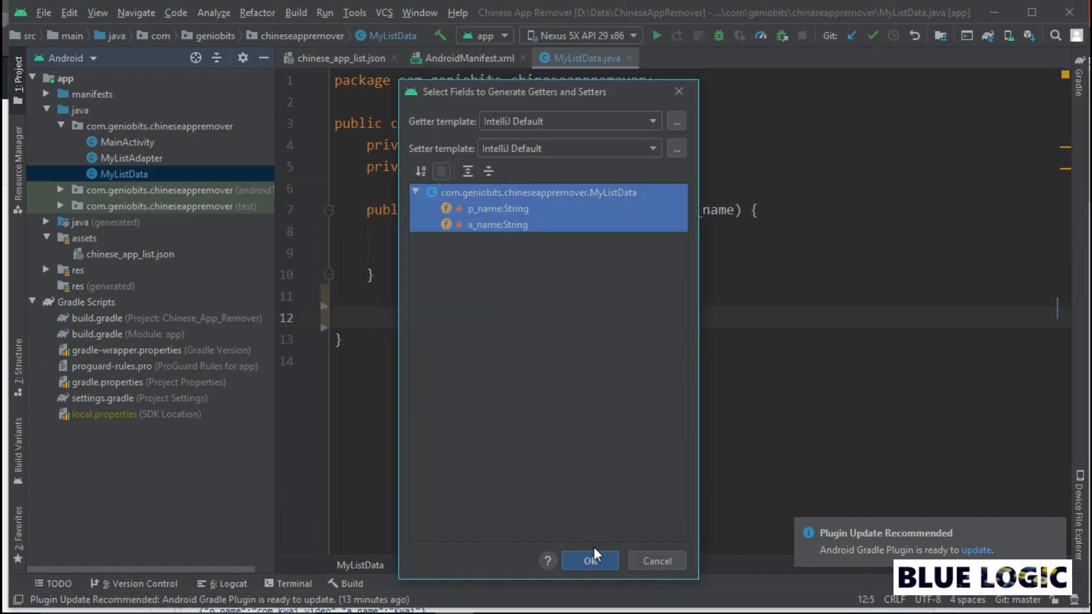
pyautogui.click(589, 561)
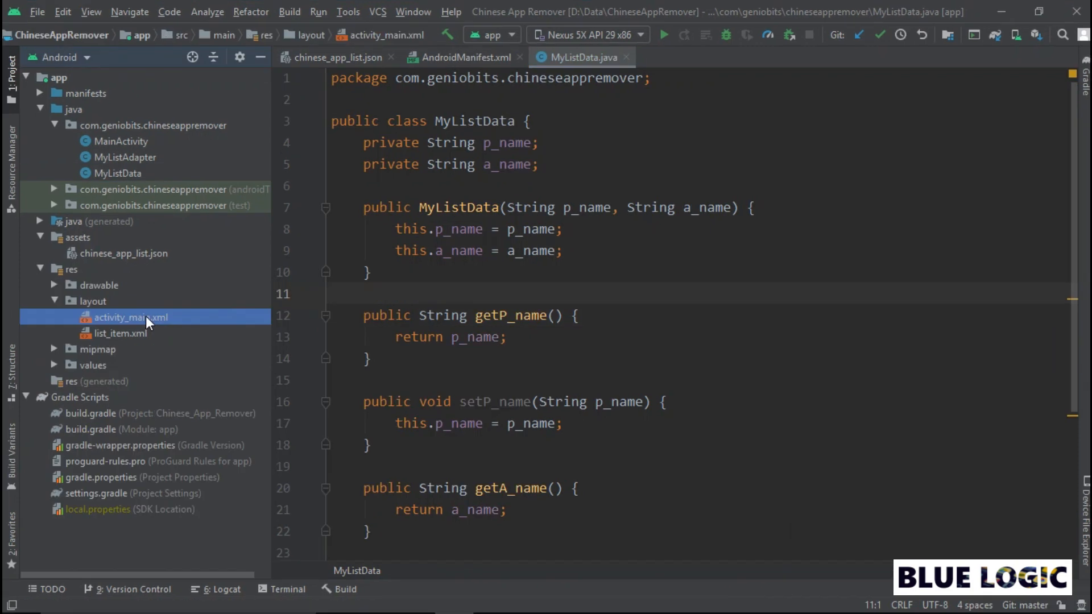
# Review activity_main's recyclerview and list_item's app_name TextView with btnRemove Button.
pyautogui.doubleClick(129, 317)
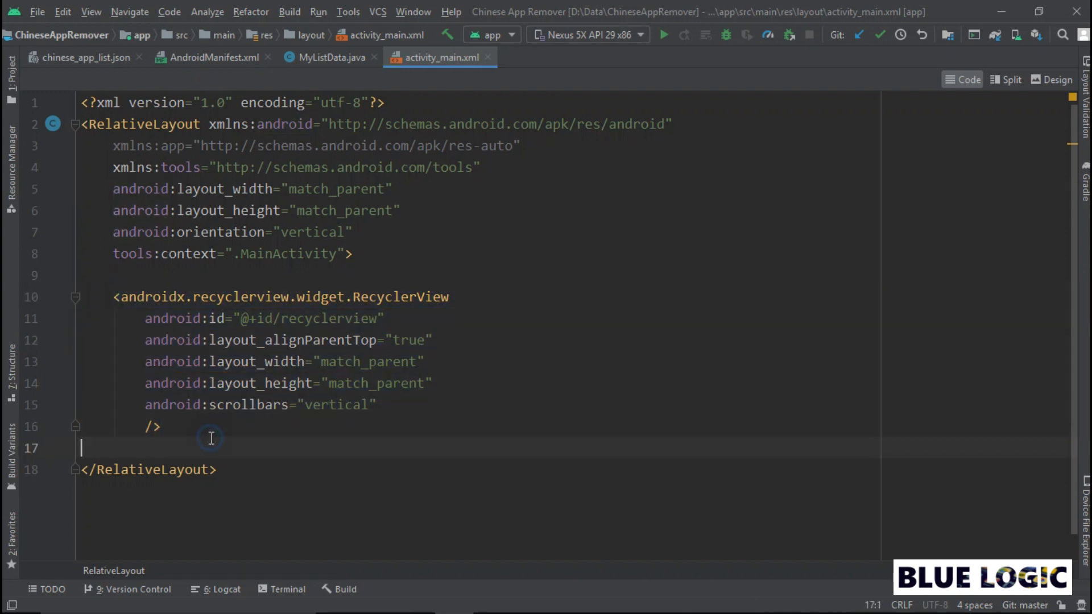
pyautogui.doubleClick(325, 318)
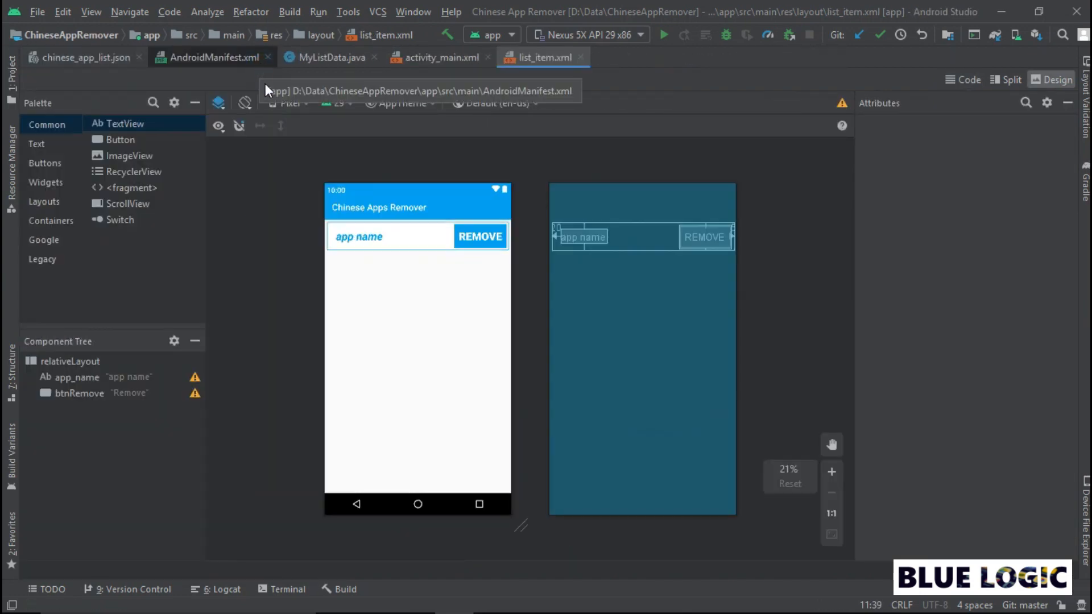
pyautogui.click(69, 377)
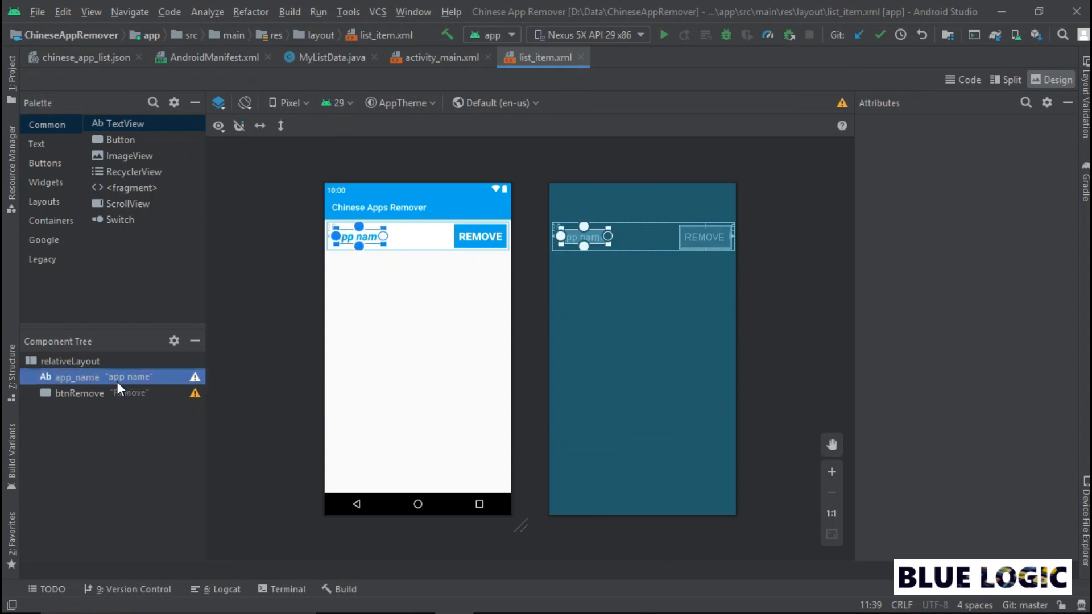
pyautogui.click(79, 392)
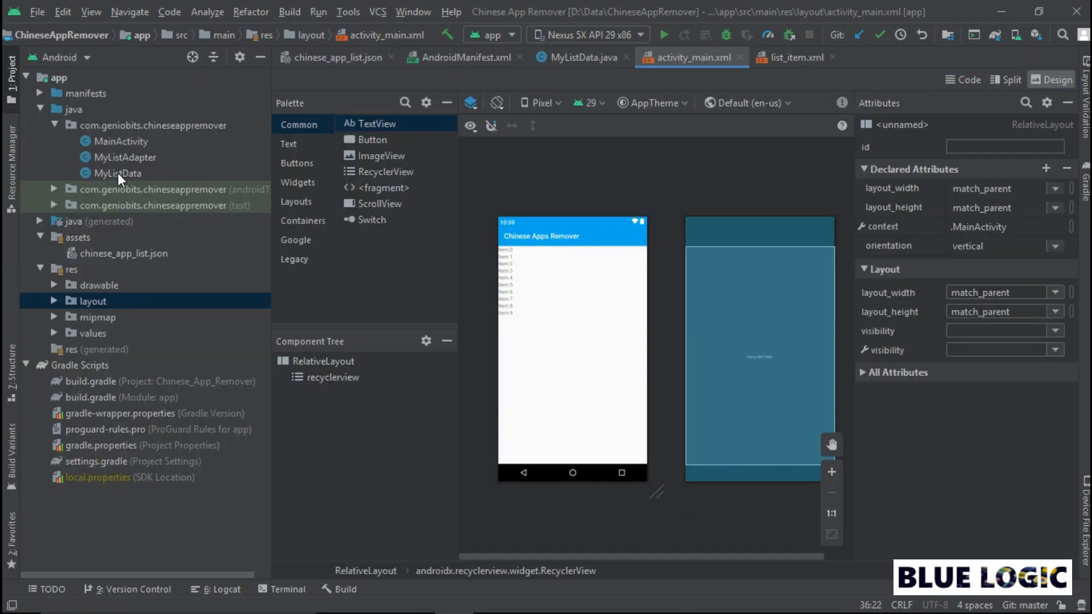
# Walk through MyListAdapter's class header, onCreateViewHolder and its list_item layout reference.
pyautogui.click(126, 157)
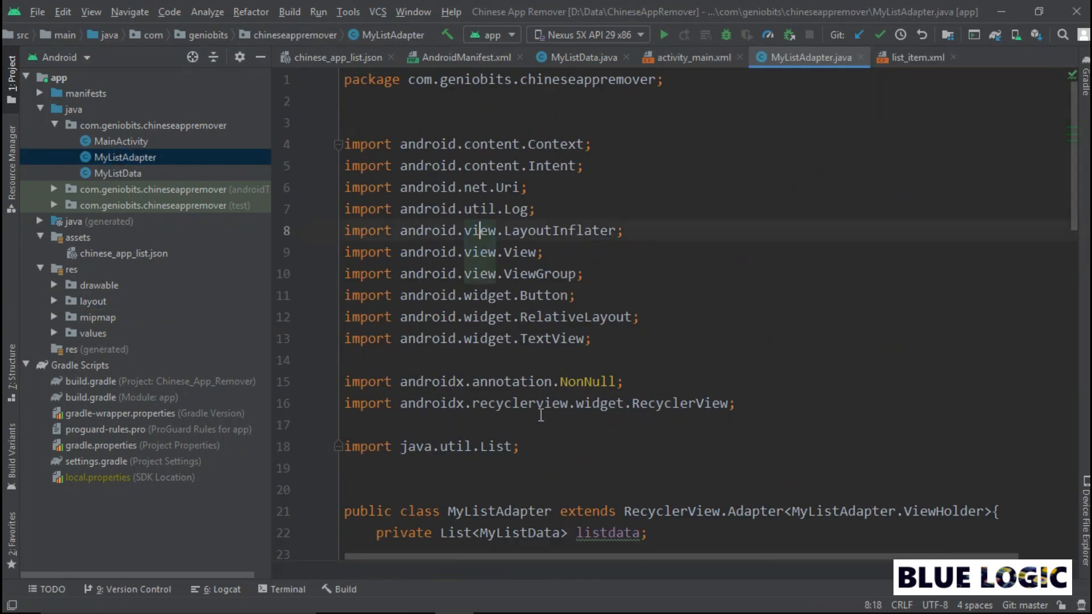
pyautogui.scroll(-3)
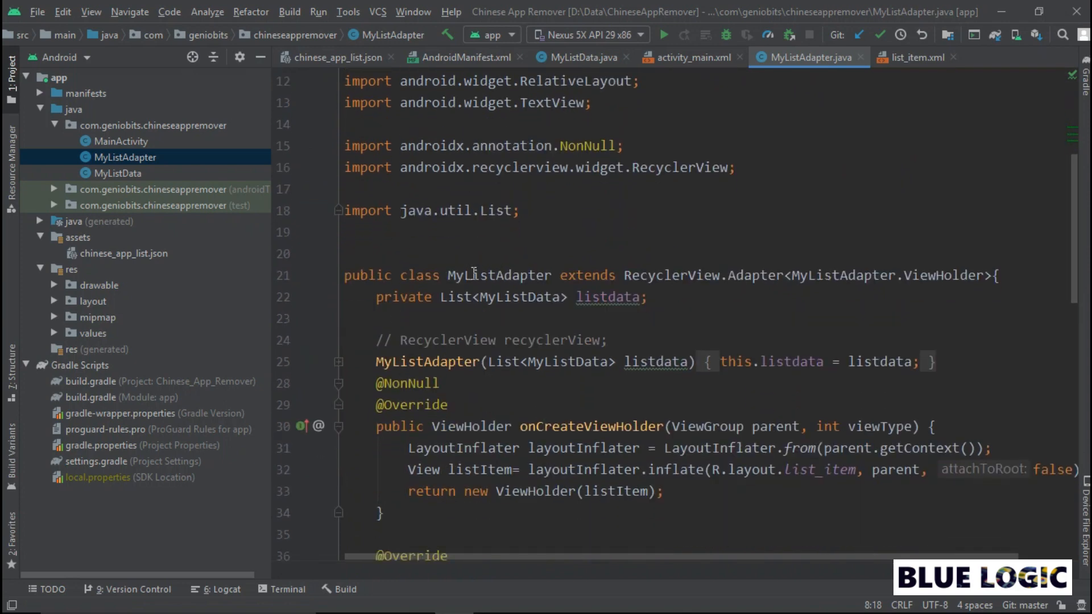
pyautogui.doubleClick(498, 275)
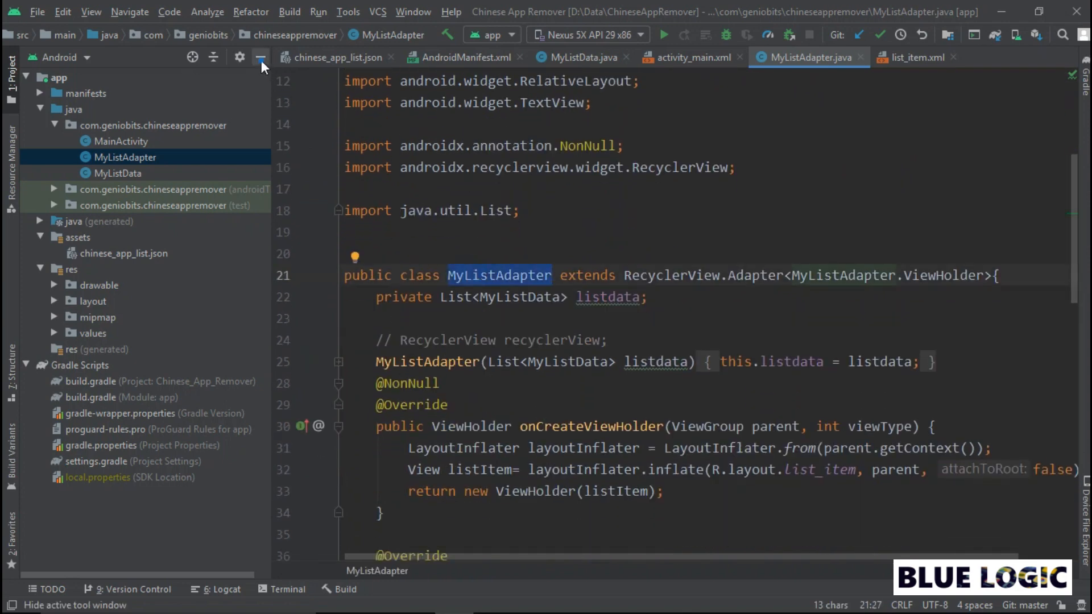
pyautogui.click(261, 57)
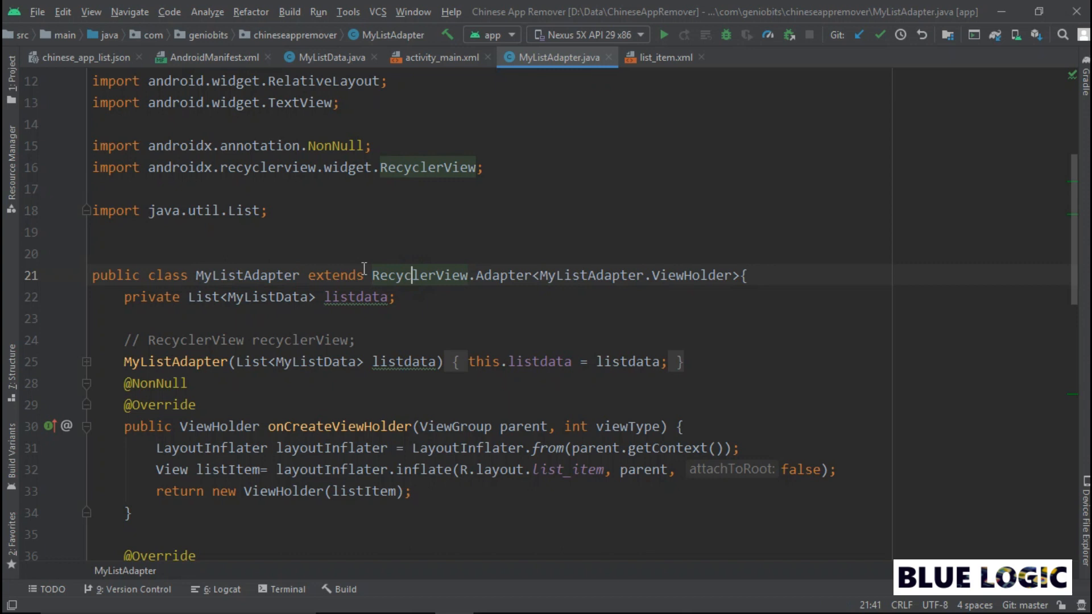
pyautogui.moveTo(373, 275); pyautogui.dragTo(746, 276)
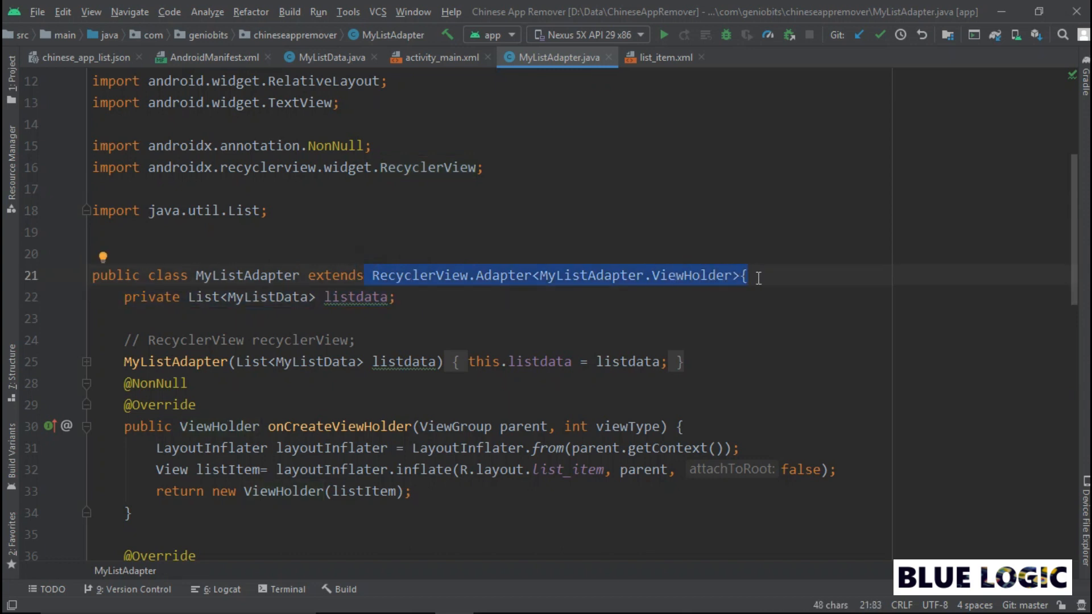
pyautogui.click(279, 271)
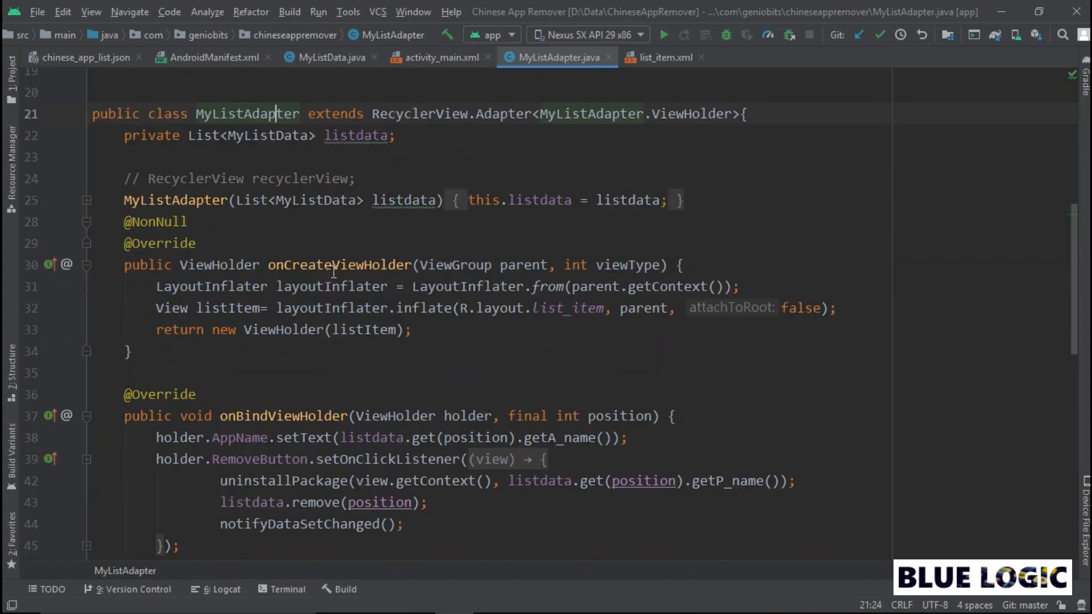
pyautogui.doubleClick(339, 265)
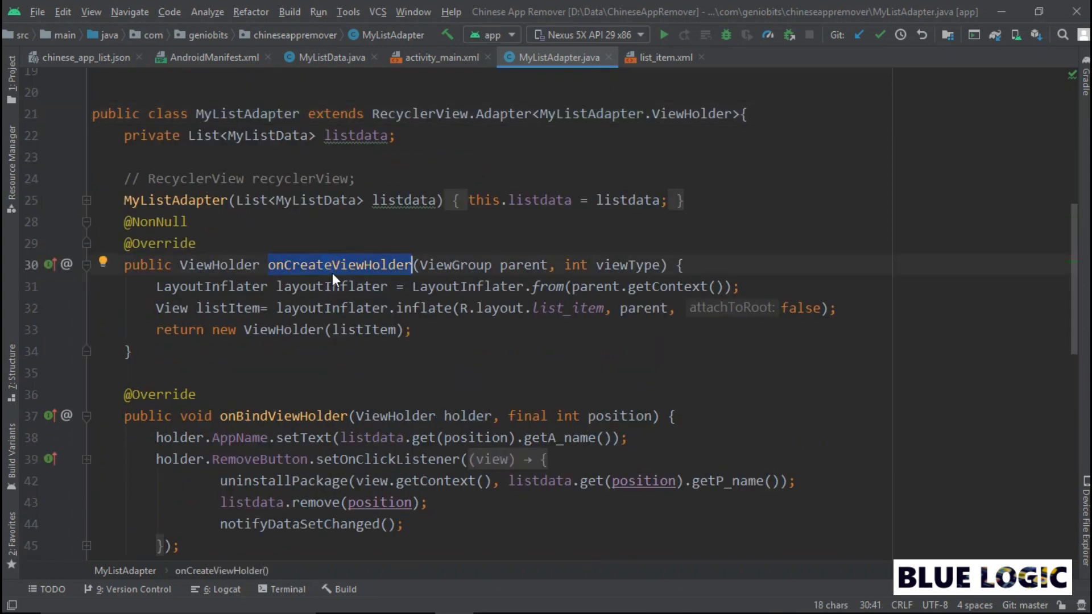
pyautogui.doubleClick(568, 308)
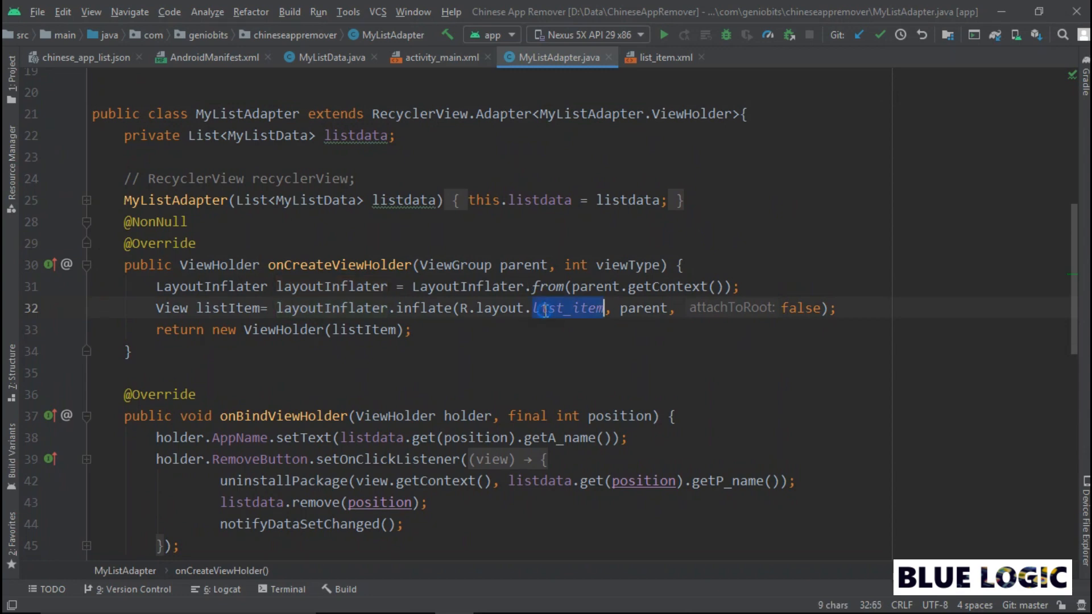
# Expand onBindViewHolder's folded lambda into the full anonymous View.OnClickListener for REMOVE.
pyautogui.doubleClick(538, 200)
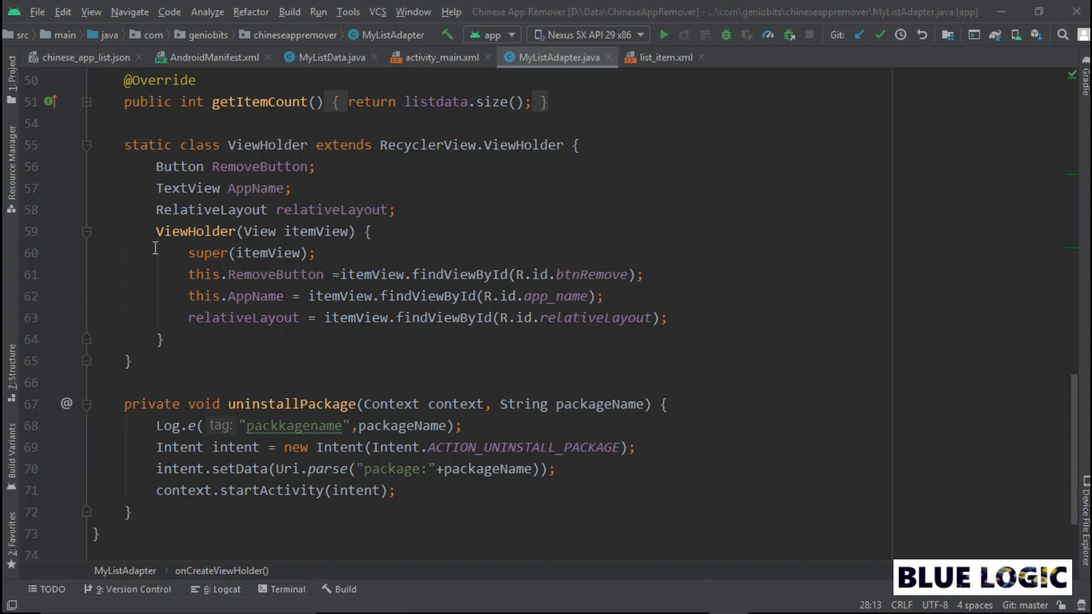
pyautogui.moveTo(156, 231); pyautogui.dragTo(131, 360)
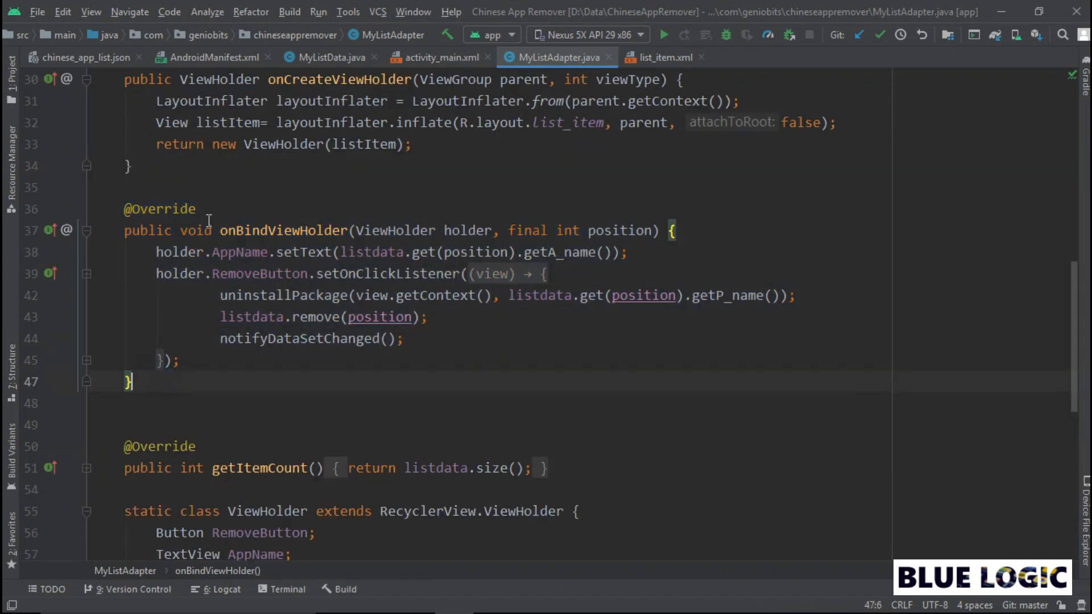
pyautogui.doubleClick(240, 252)
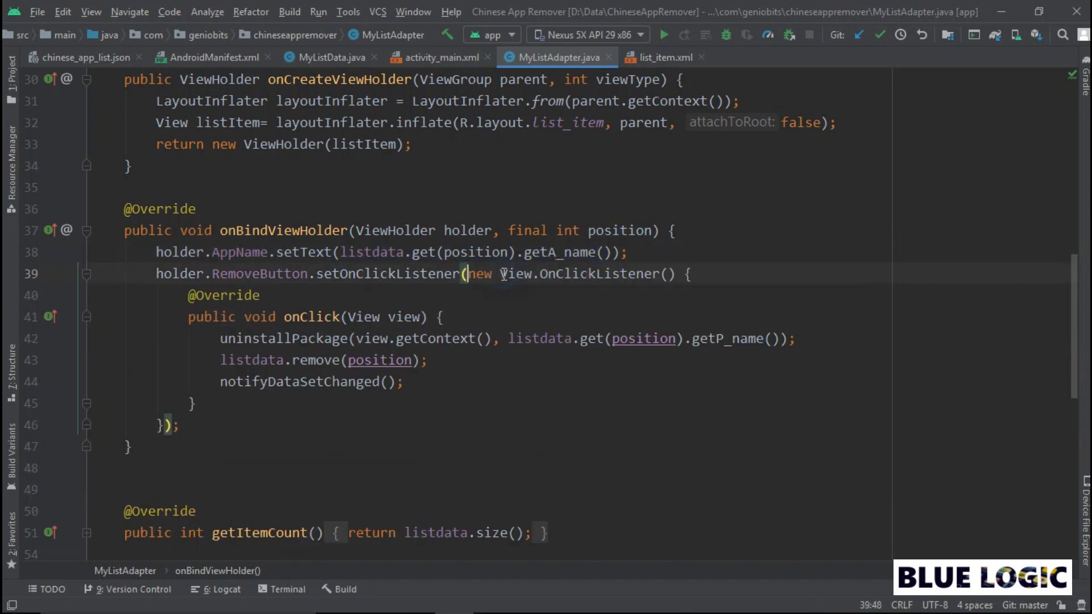
pyautogui.moveTo(492, 284)
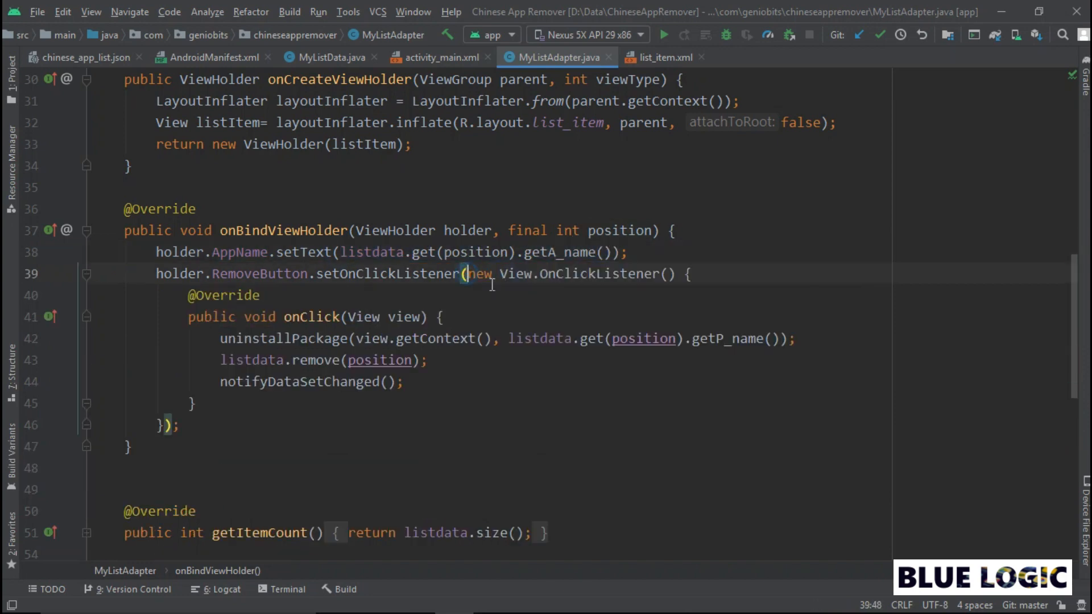
pyautogui.scroll(-3)
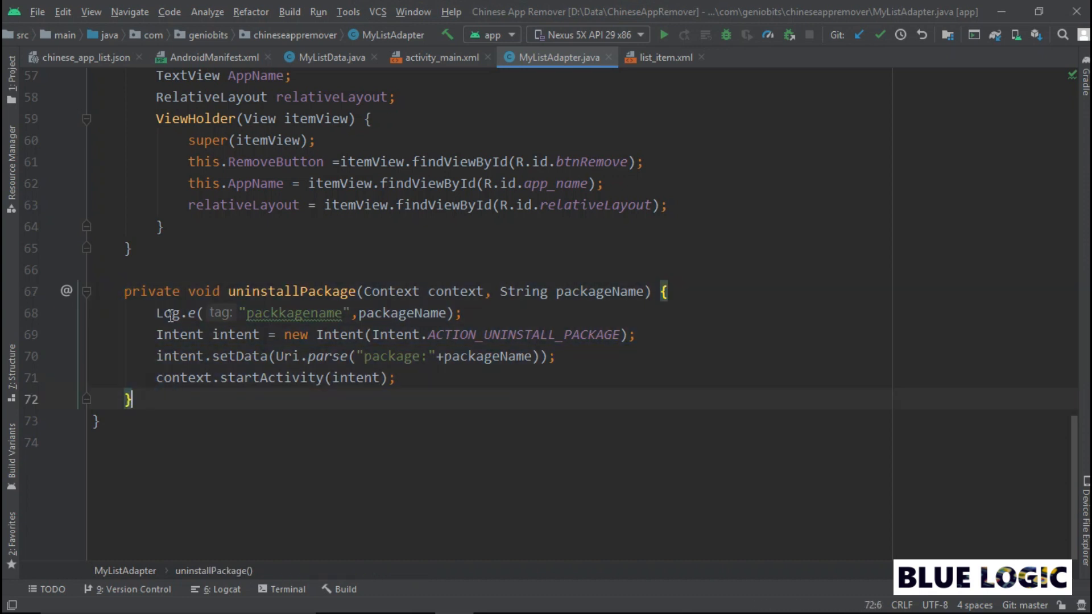
pyautogui.moveTo(156, 335); pyautogui.dragTo(350, 334)
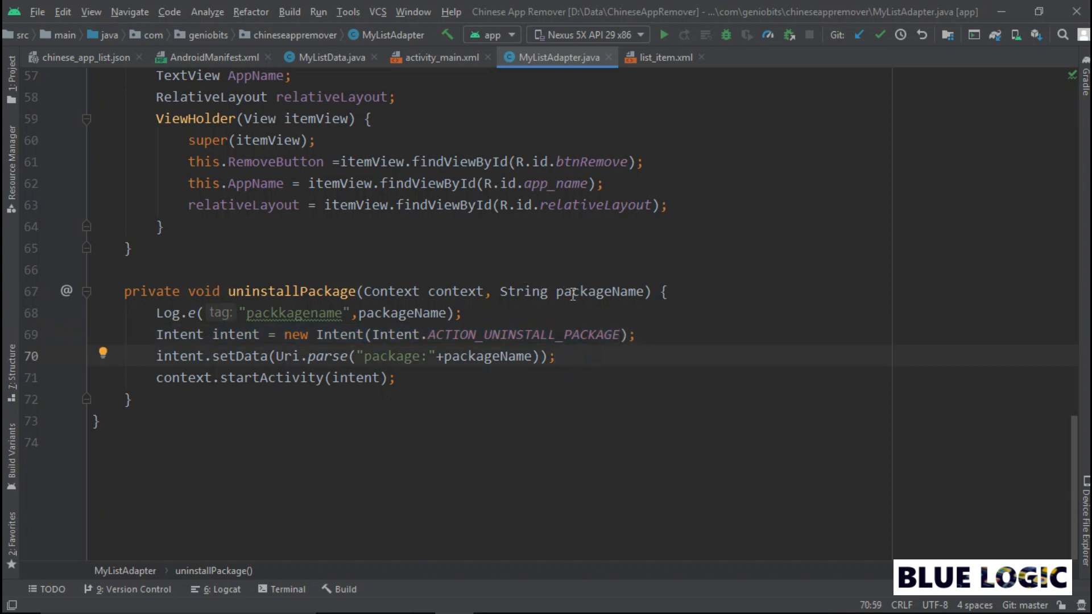
pyautogui.doubleClick(599, 291)
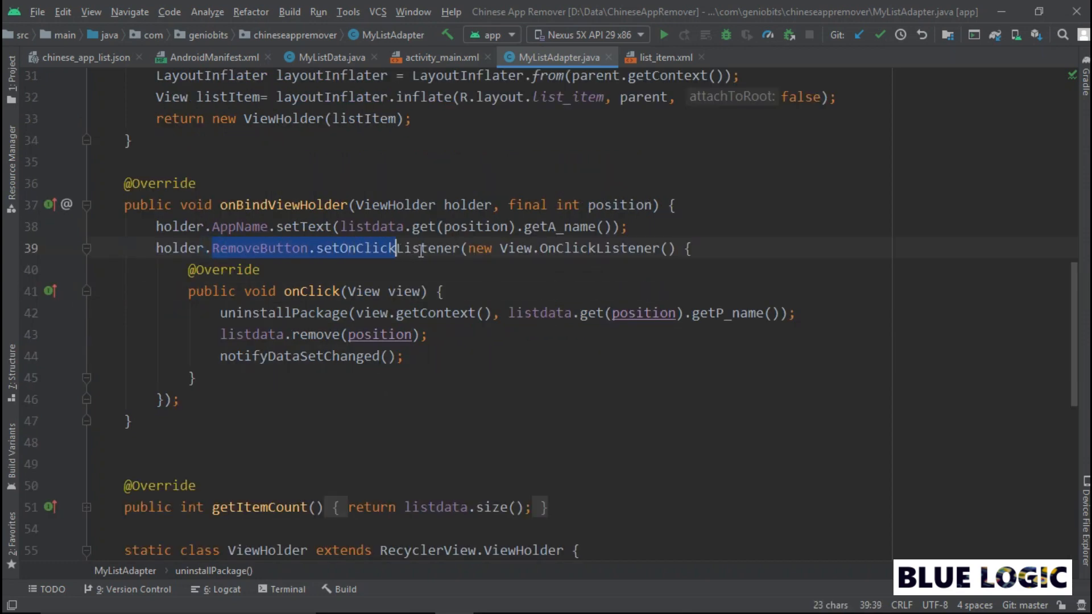
pyautogui.click(281, 313)
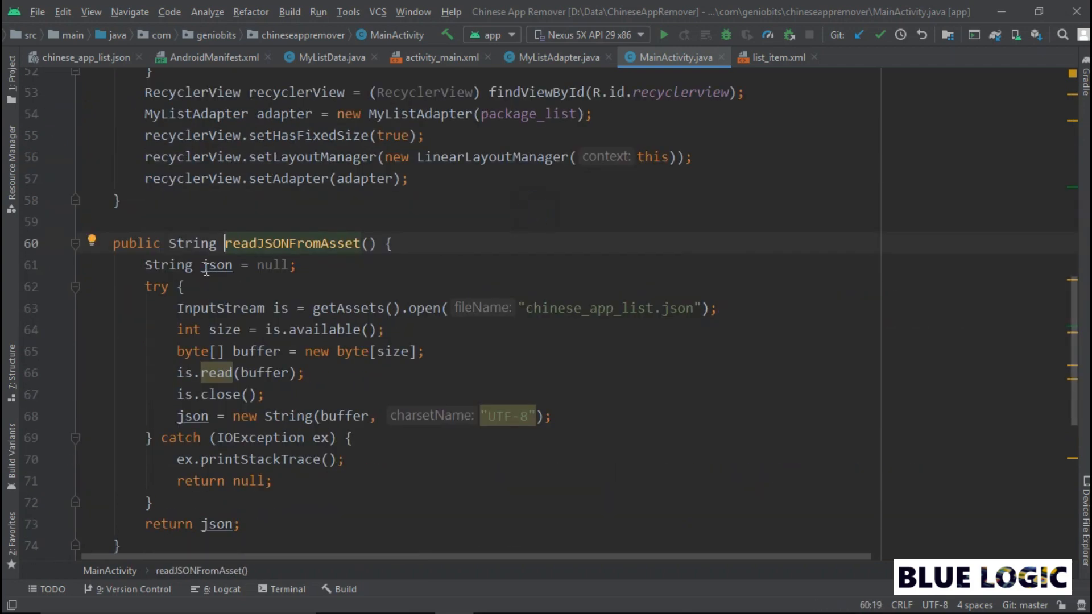
# Review readJSONFromAsset in MainActivity and glance at chinese_app_list.json.
pyautogui.scroll(-3)
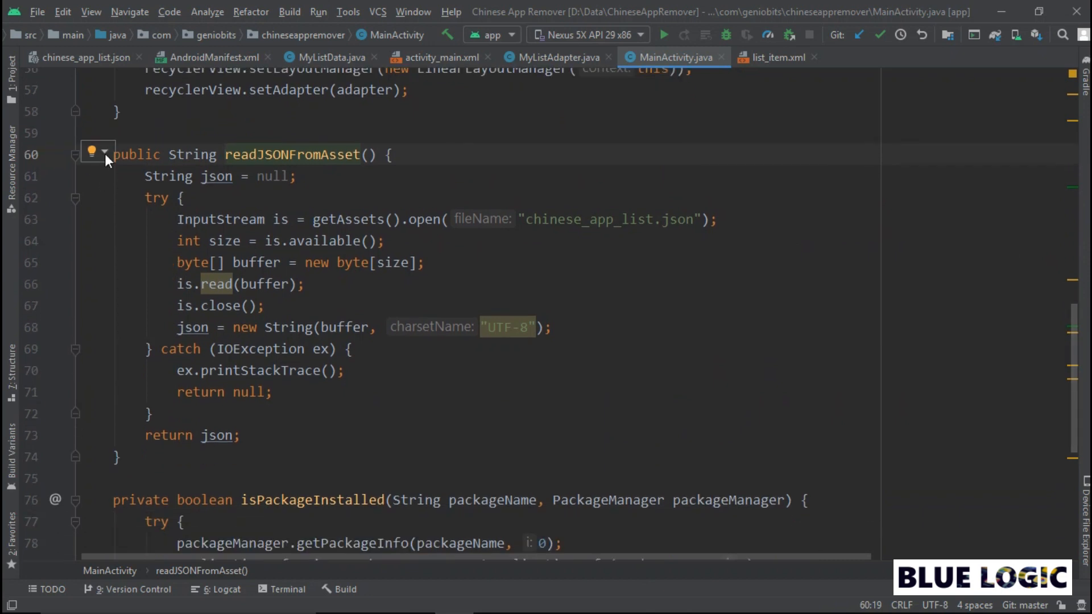
pyautogui.click(113, 153)
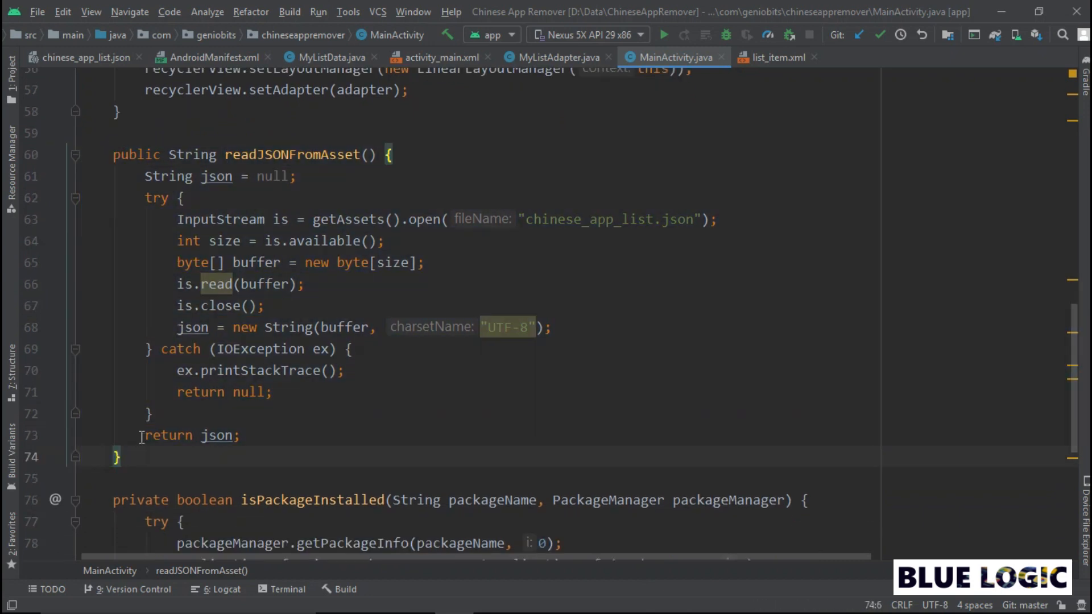
pyautogui.click(79, 57)
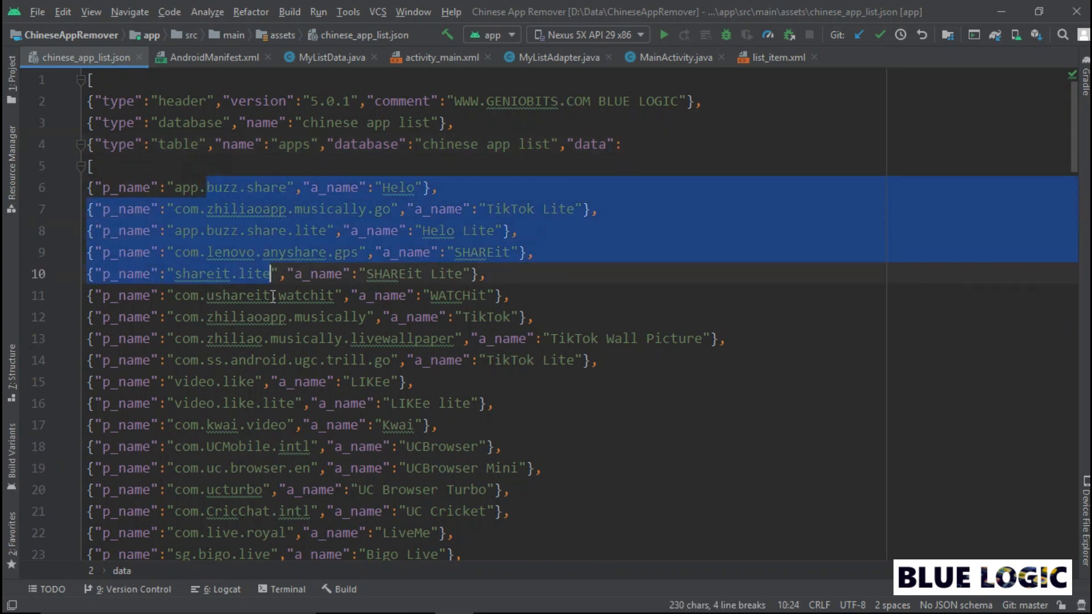
# Review onCreate attaching MyListAdapter and a LinearLayoutManager to the RecyclerView.
pyautogui.click(671, 57)
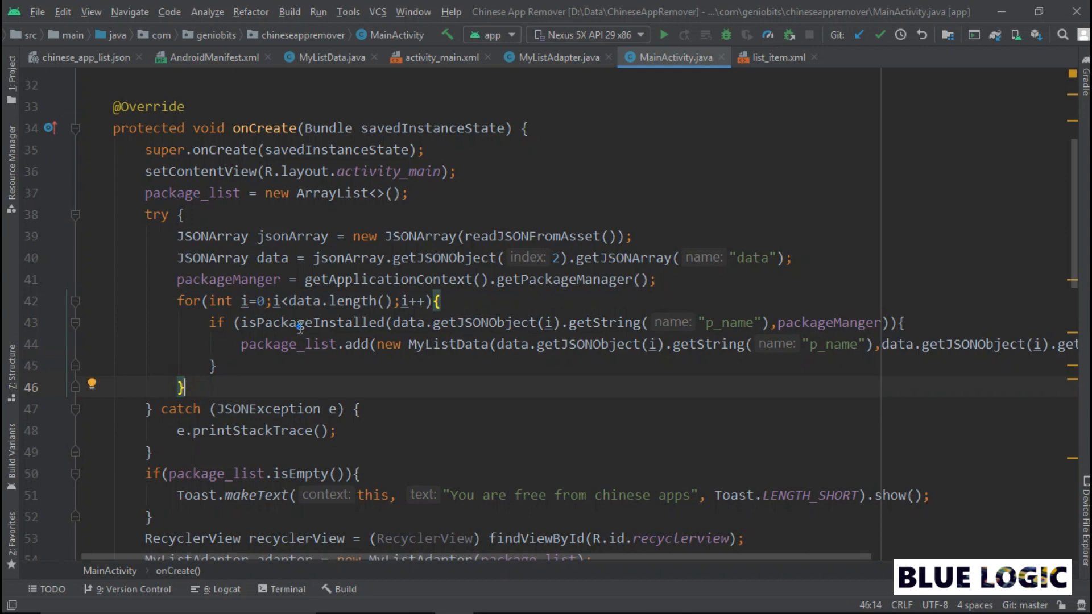
pyautogui.doubleClick(312, 322)
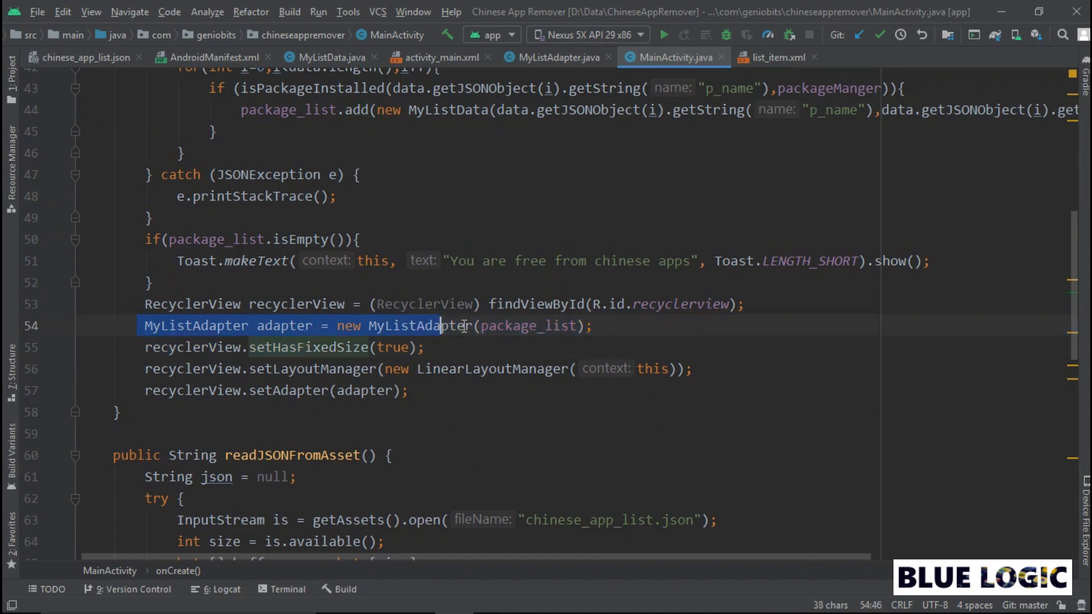
pyautogui.click(615, 325)
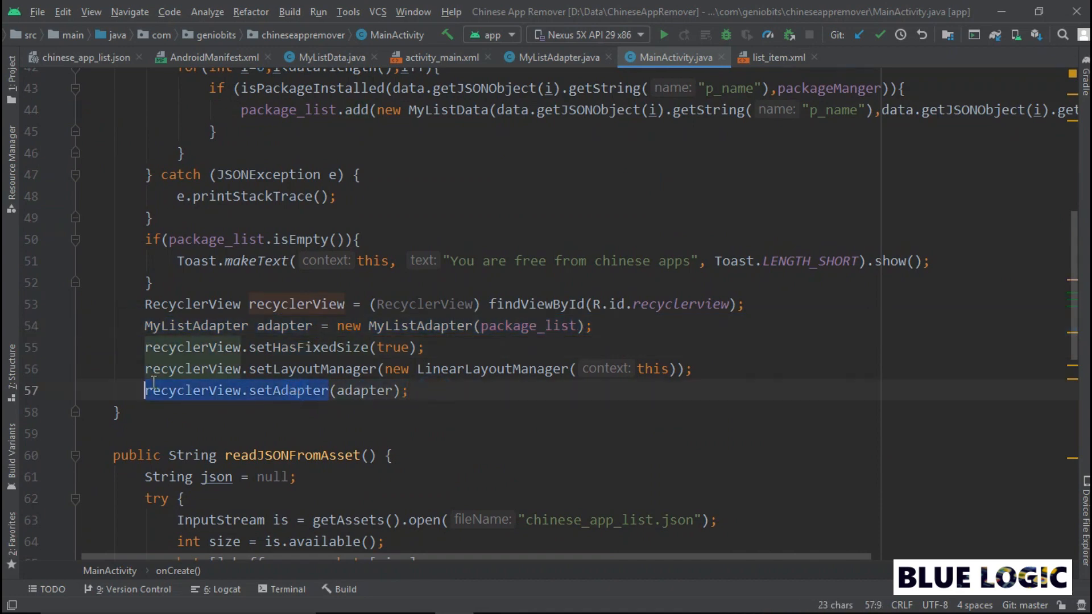
pyautogui.click(429, 390)
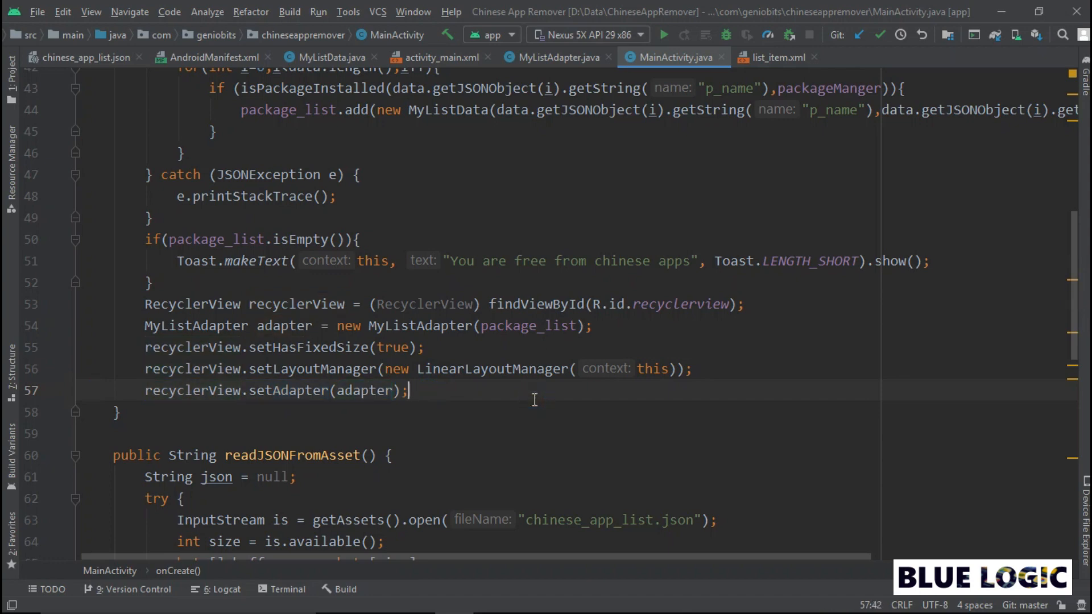
# Uninstall Helo, TikTok Lite, SHAREit and LIKEe lite via their REMOVE buttons.
pyautogui.click(661, 34)
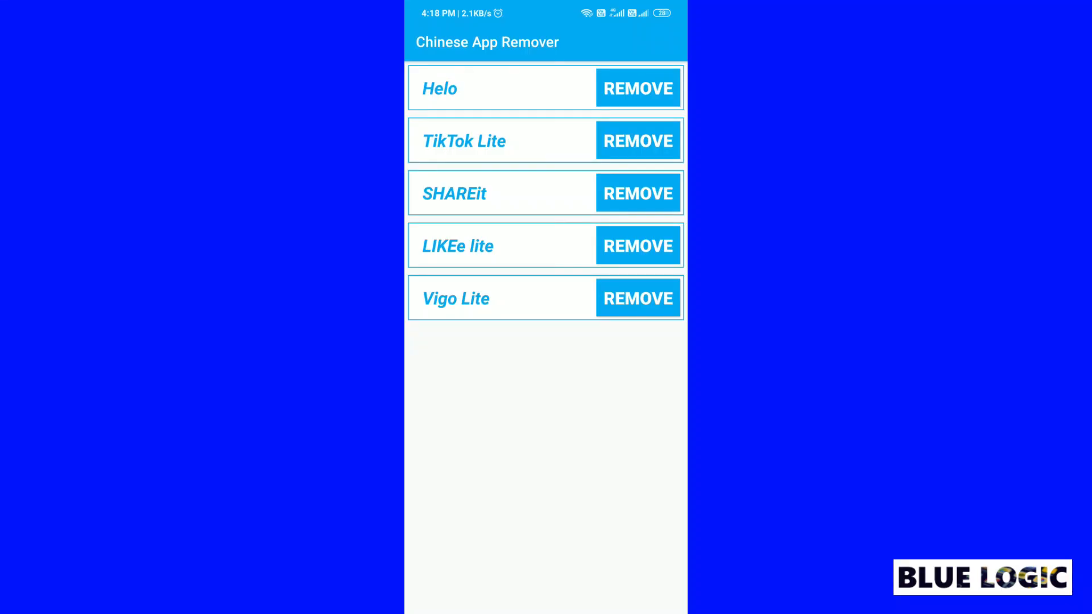
pyautogui.click(637, 88)
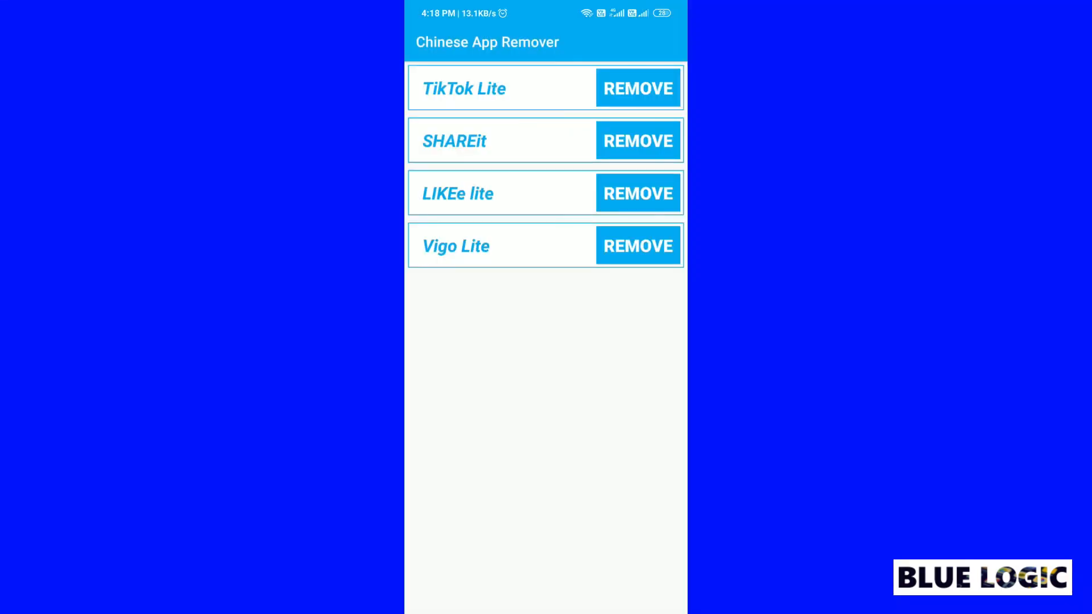
pyautogui.click(637, 89)
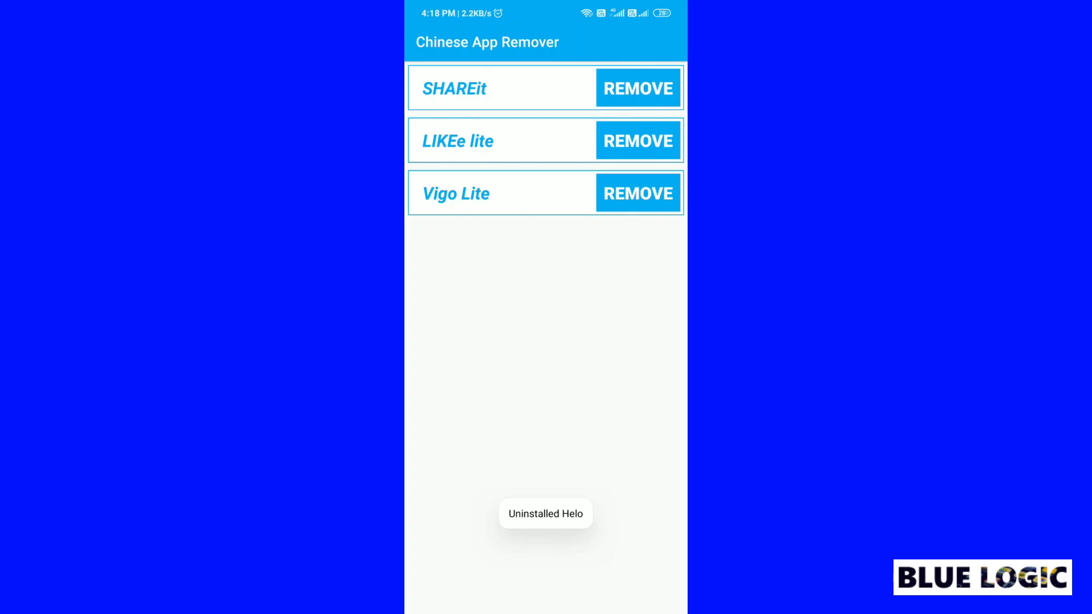
pyautogui.click(637, 87)
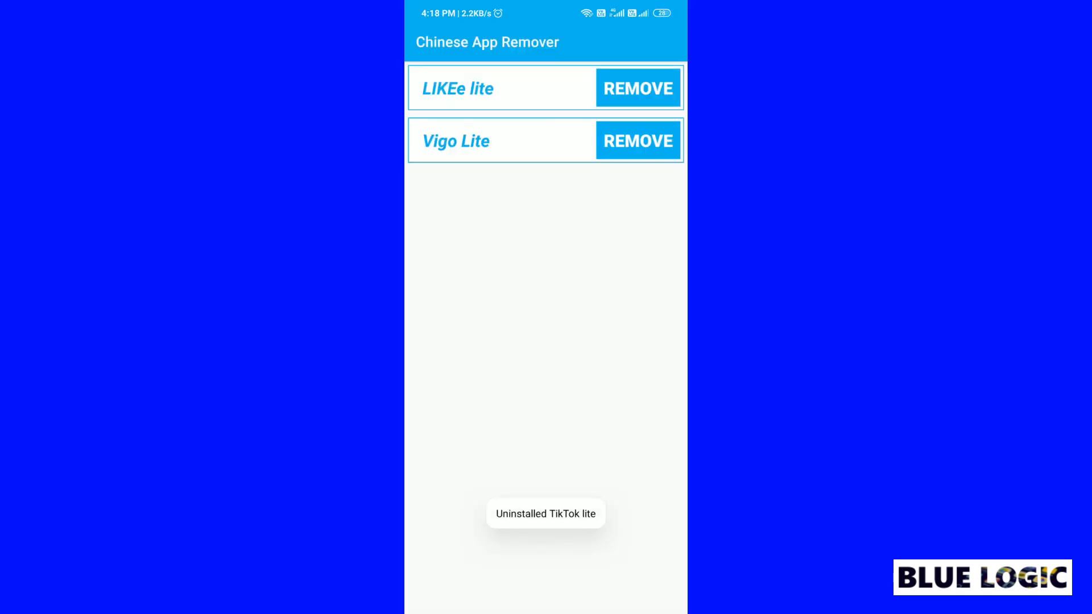